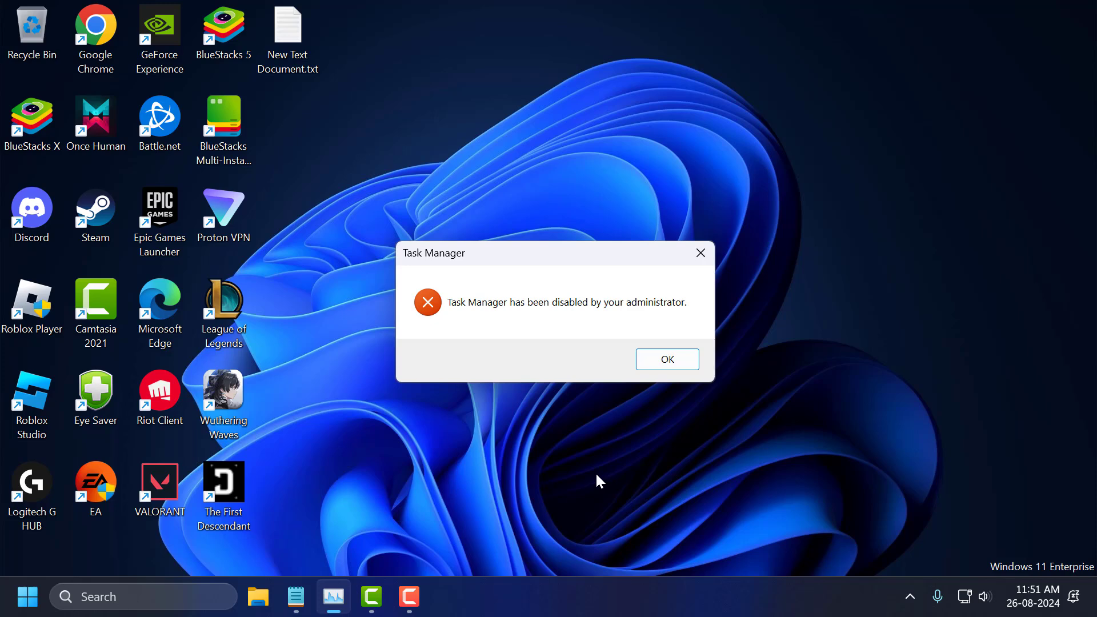
# Dismiss the 'Task Manager has been disabled by your administrator' error
pyautogui.click(665, 358)
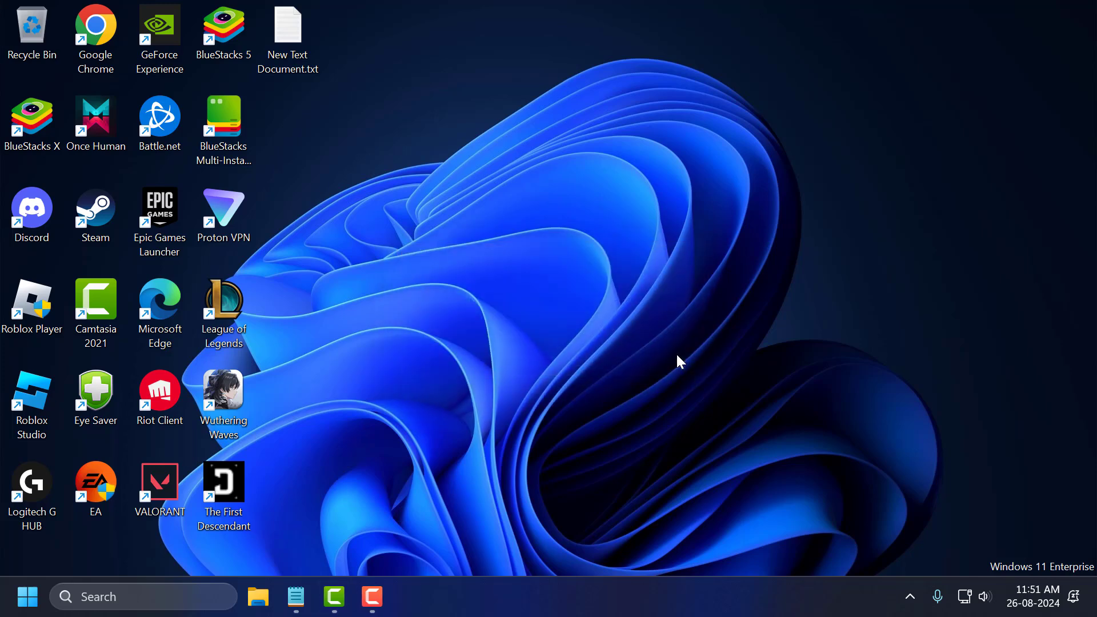
# Search 'run' to launch regedit and select the Policies\System path in the notes
pyautogui.click(144, 597)
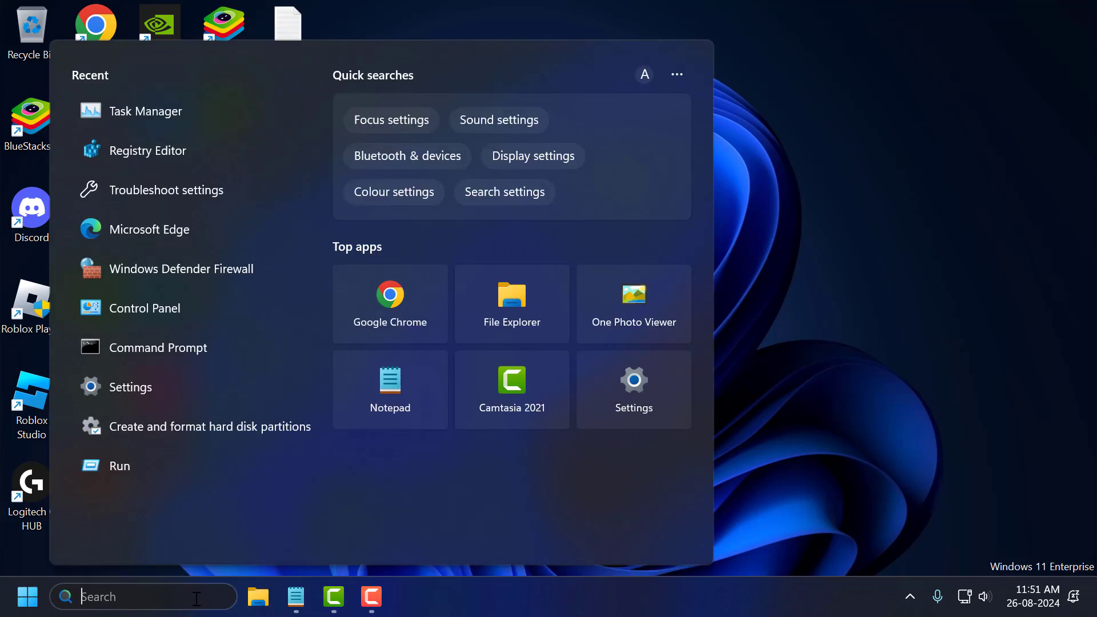
pyautogui.write('run')
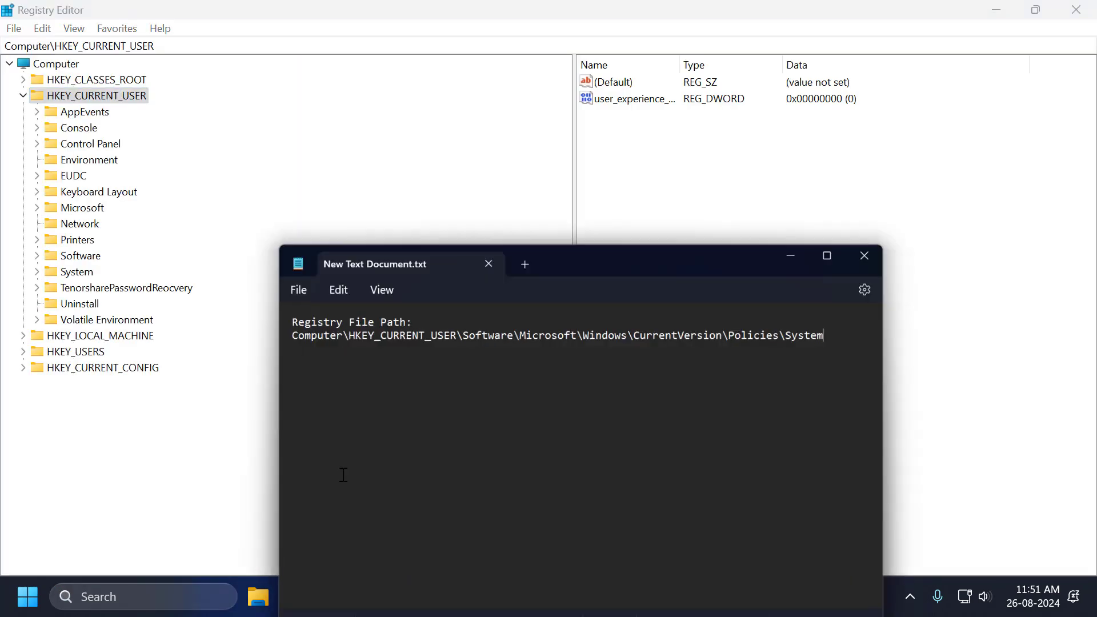
pyautogui.doubleClick(548, 250)
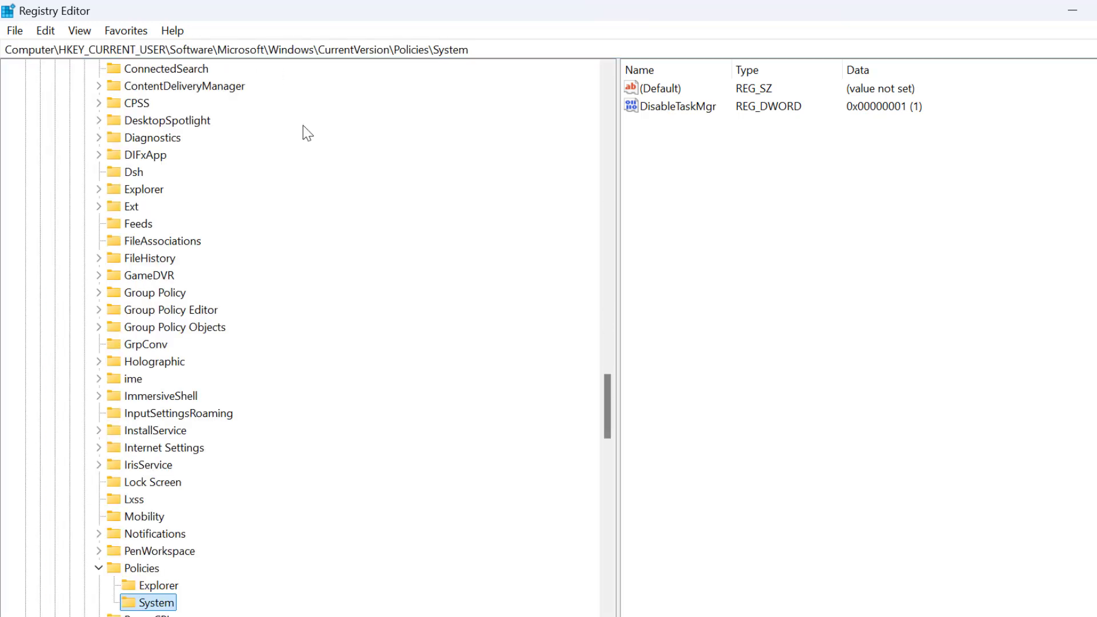
# Scroll to the DisableTaskMgr value under HKEY_CURRENT_USER\...\Policies\System
pyautogui.scroll(-3)
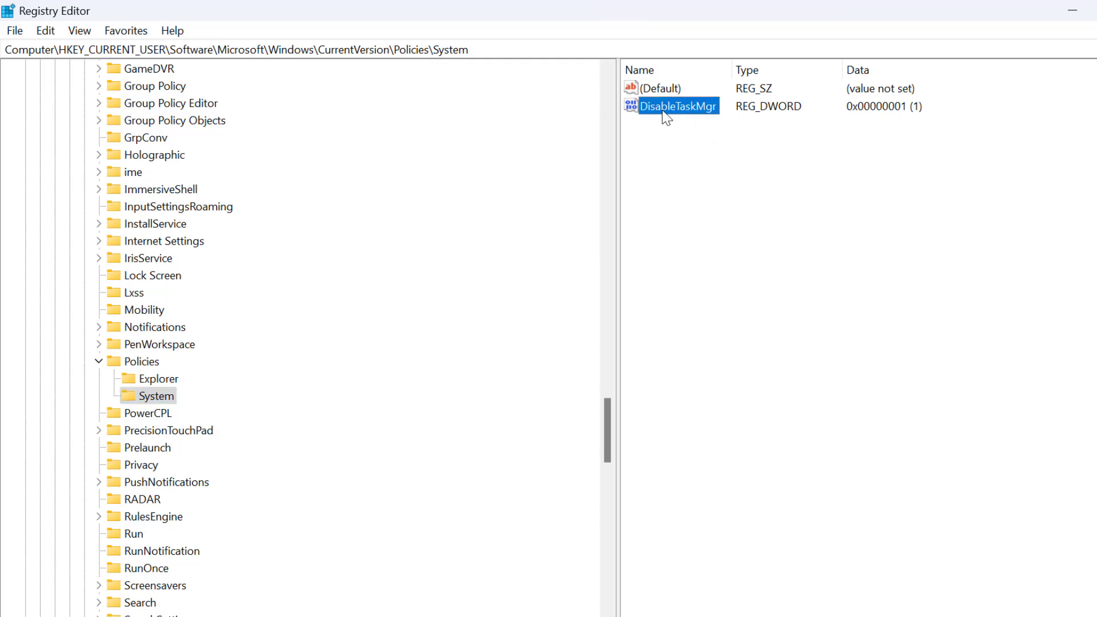
pyautogui.moveTo(702, 116)
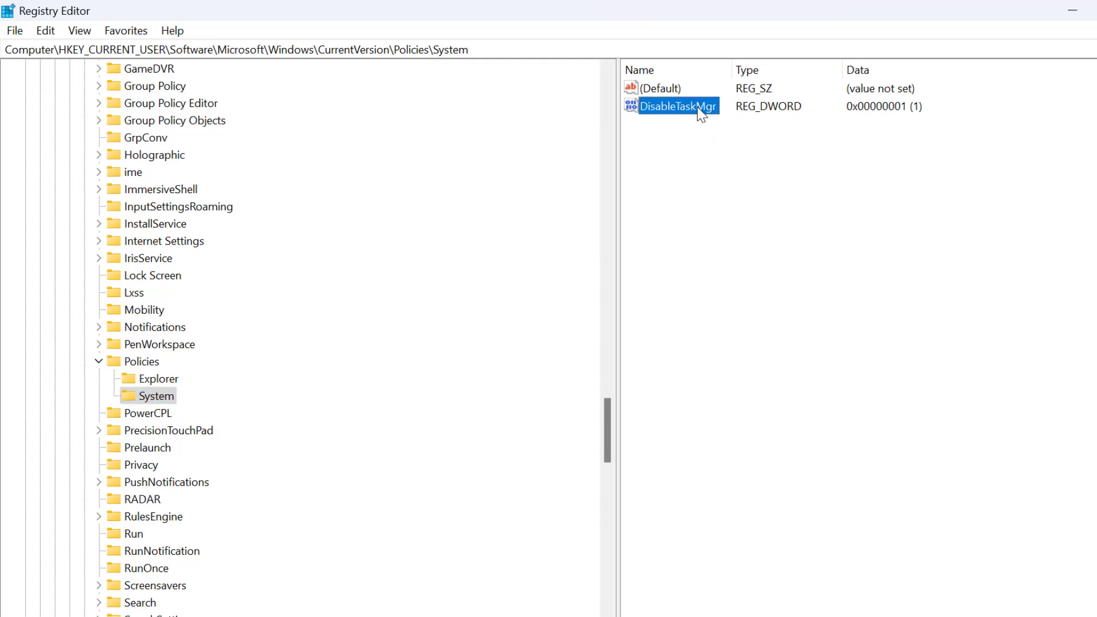
# Set DisableTaskMgr's value data to 0 and confirm
pyautogui.doubleClick(679, 105)
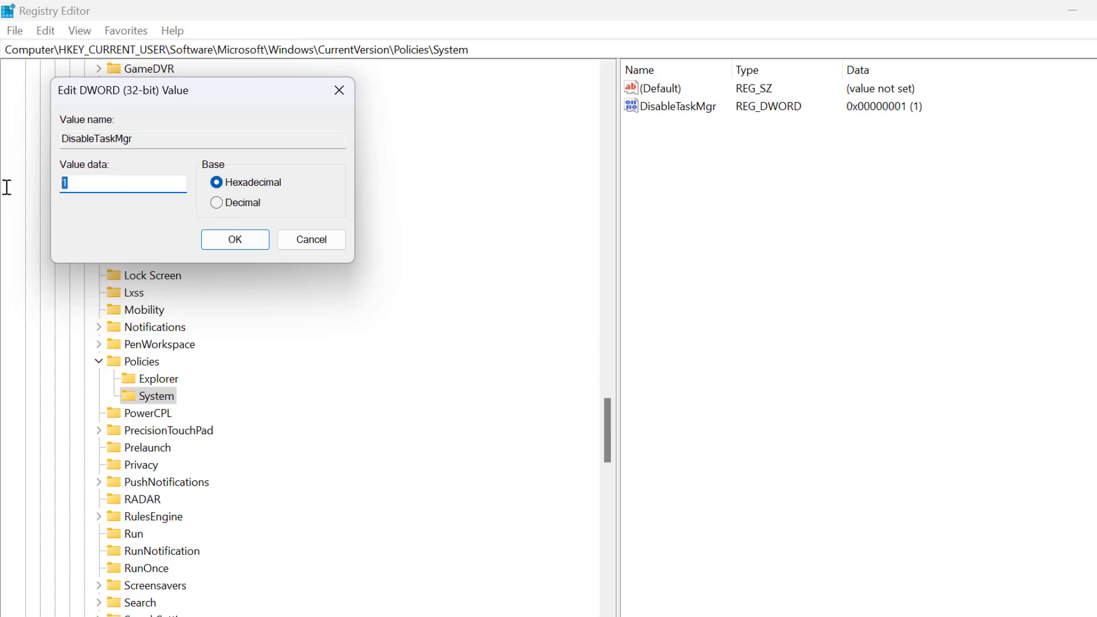
pyautogui.write('0')
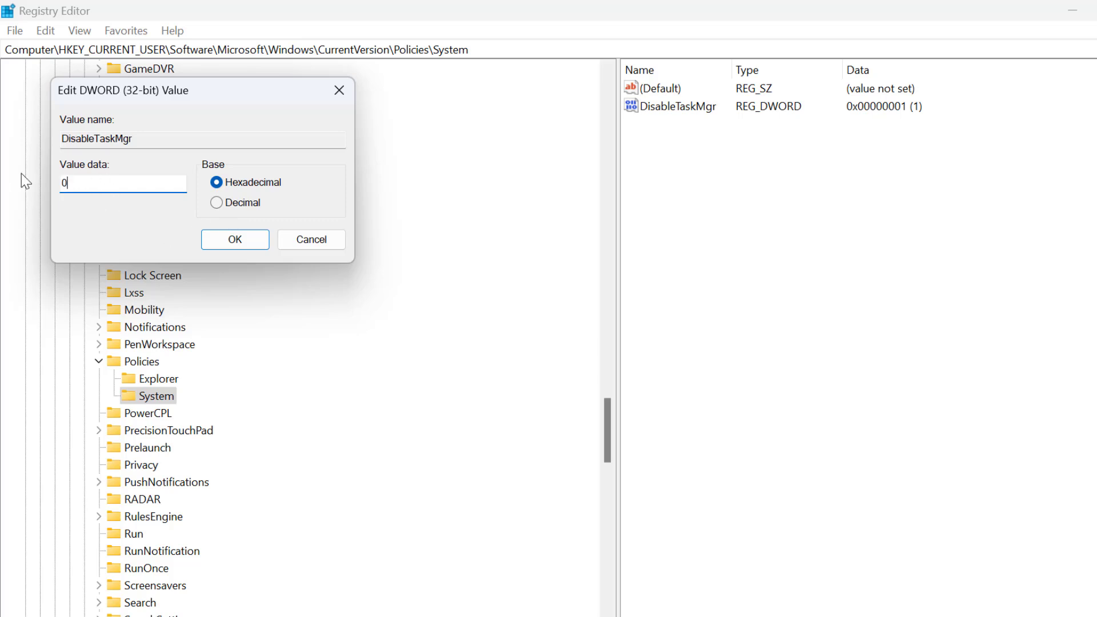
pyautogui.click(235, 239)
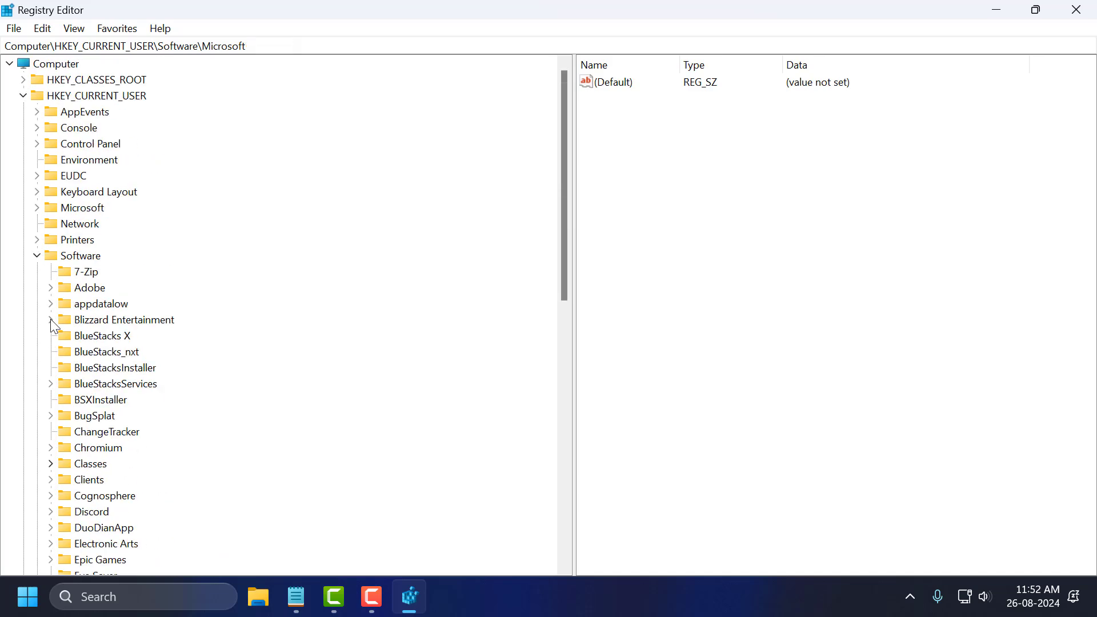
# Close Registry Editor and launch Task Manager from the taskbar menu
pyautogui.click(22, 96)
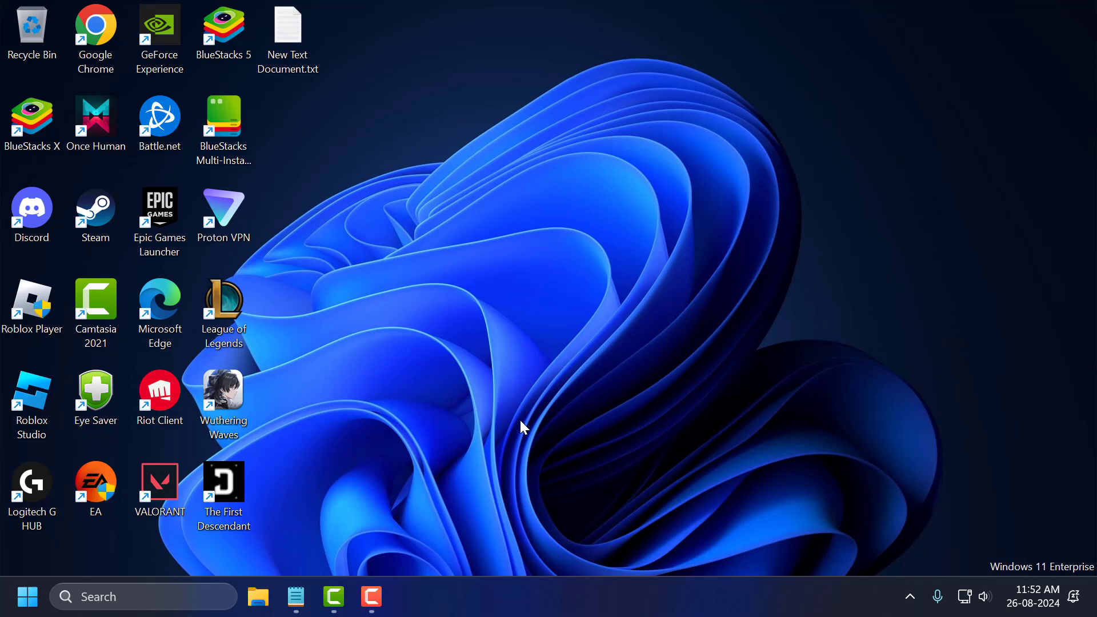
pyautogui.moveTo(566, 443)
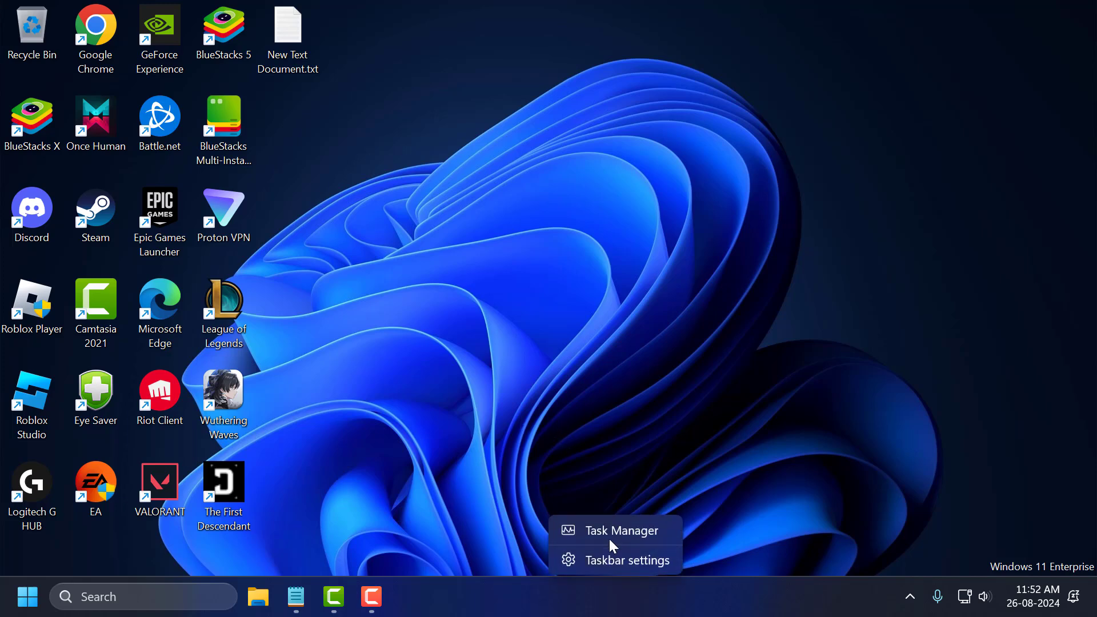
pyautogui.click(621, 530)
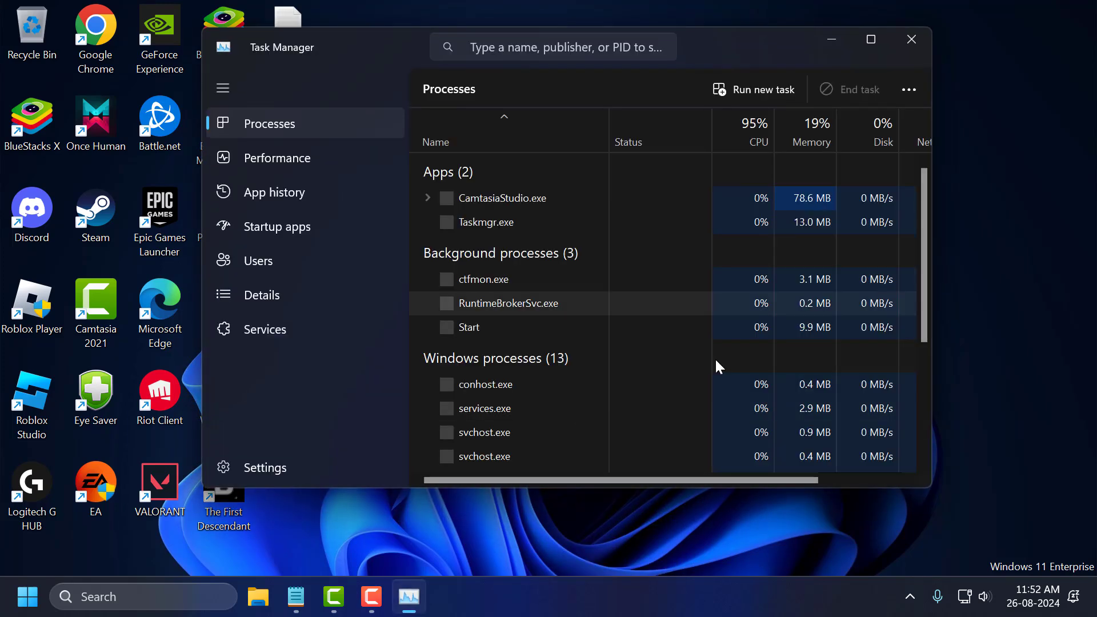